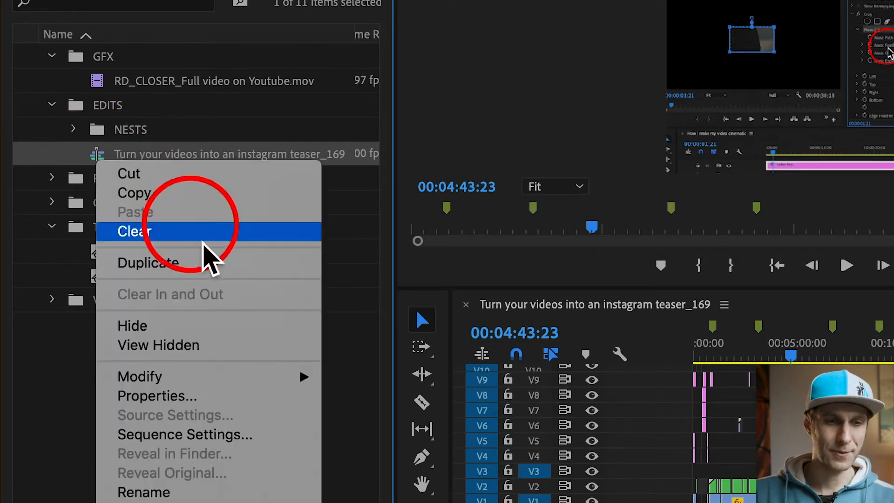
Step: Copy the teaser_169 sequence in the EDITS bin and start renaming it to _11
left_click(134, 231)
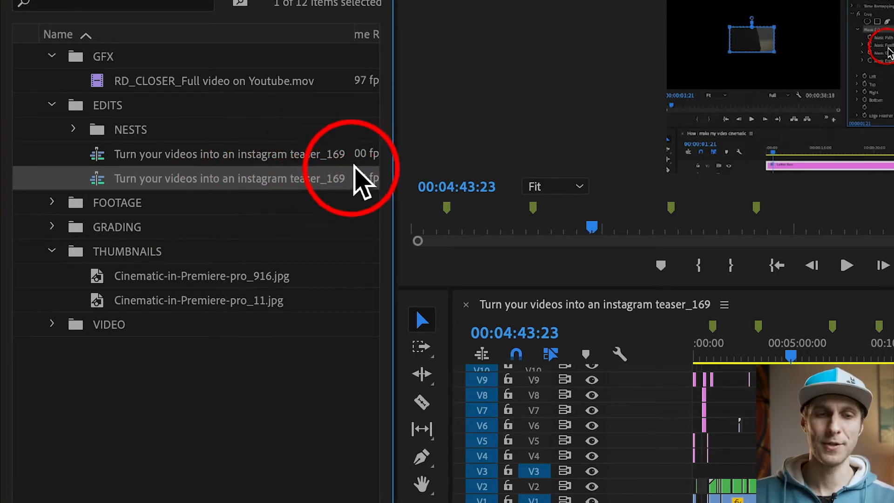
mouse_move(320, 188)
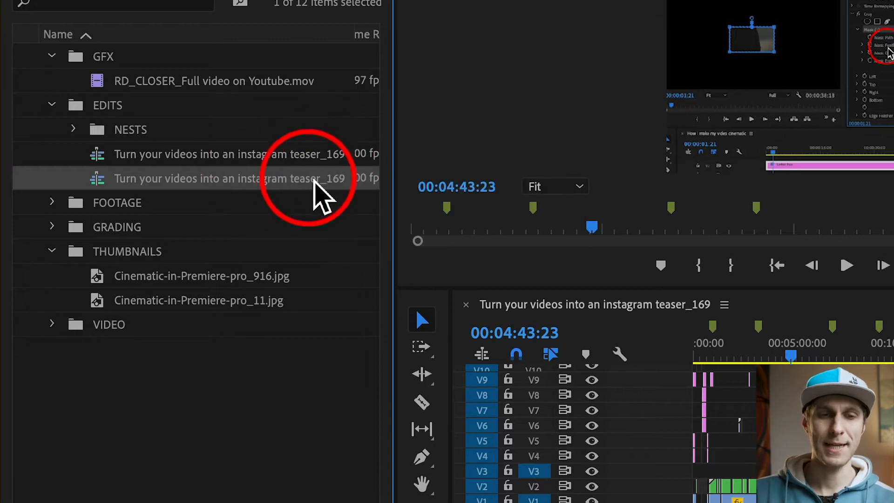
double_click(231, 179)
type("1")
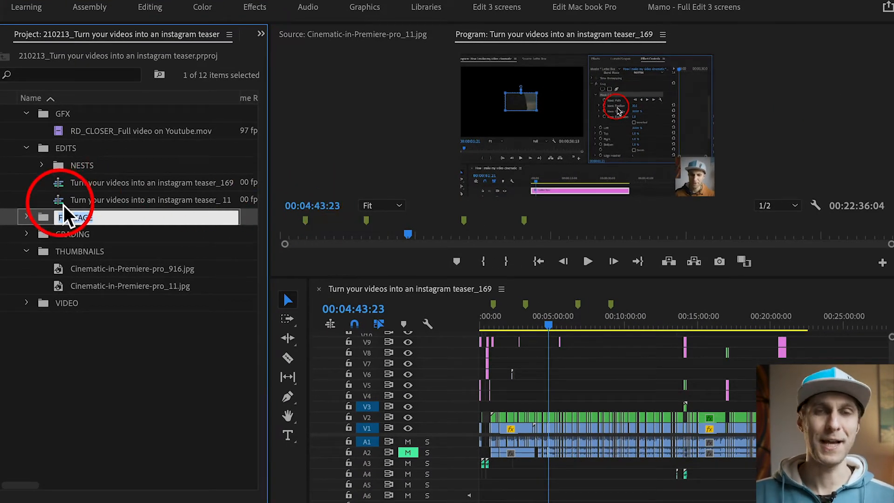
Step: Open the teaser_11 copy in the timeline and move the playhead to its end
double_click(152, 200)
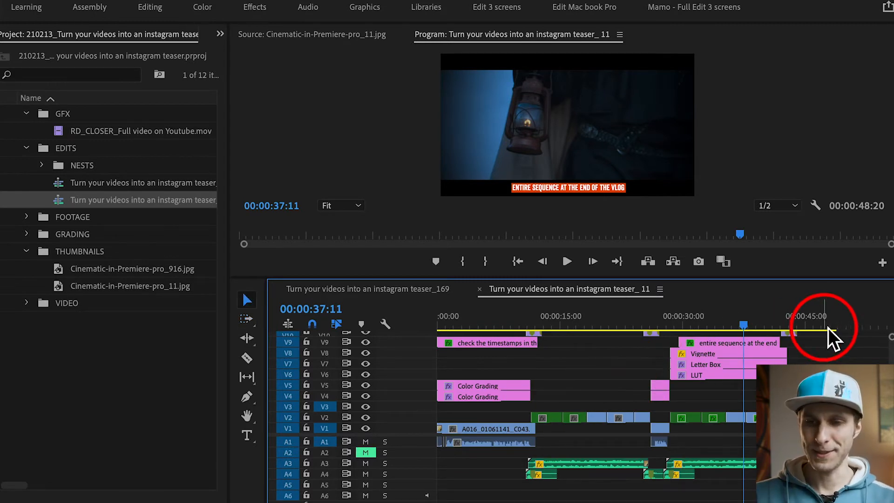
left_click(830, 324)
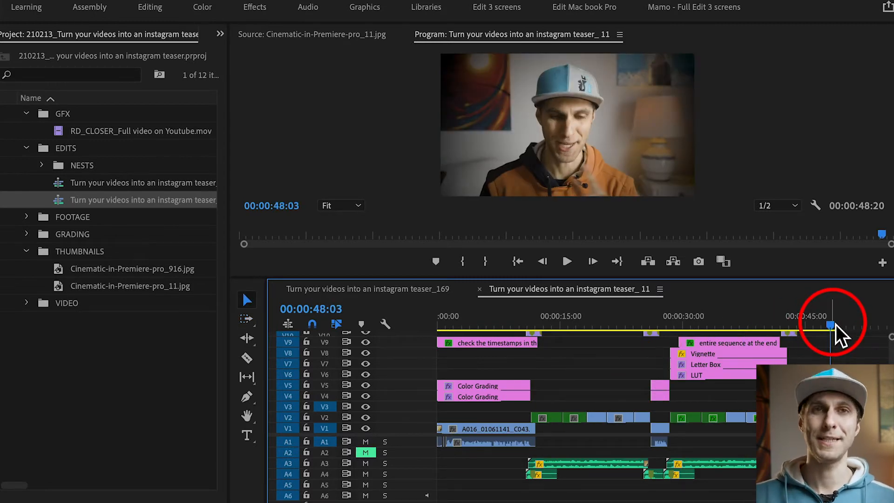
Step: Place RD_CLOSER_Full video on Youtube.mov on V9 at the sequence end and preview it
left_click_drag(833, 325, 825, 325)
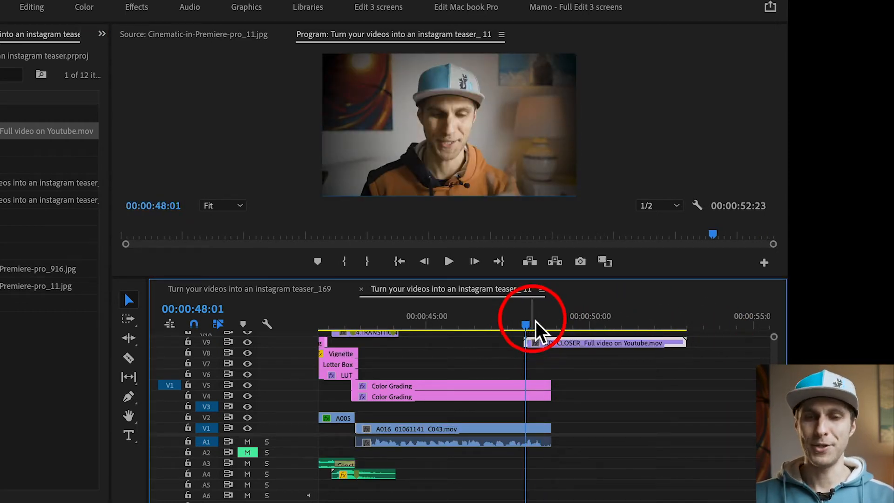
left_click(449, 261)
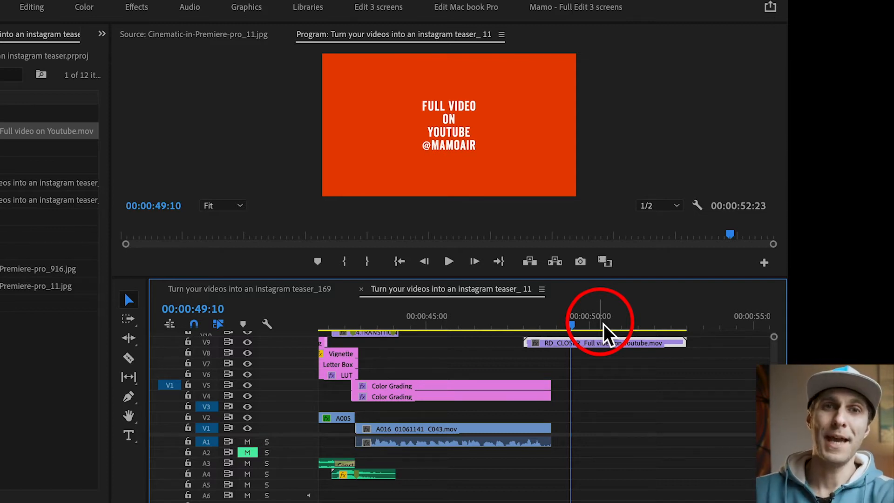
mouse_move(627, 191)
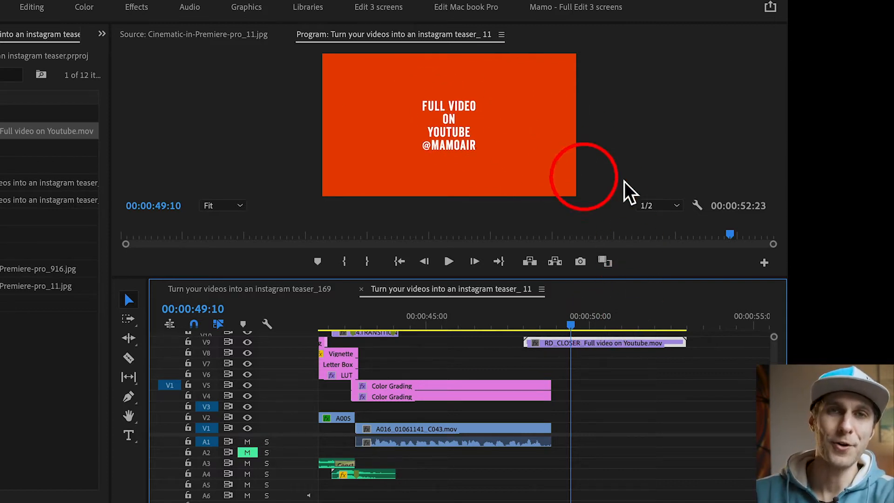
mouse_move(585, 143)
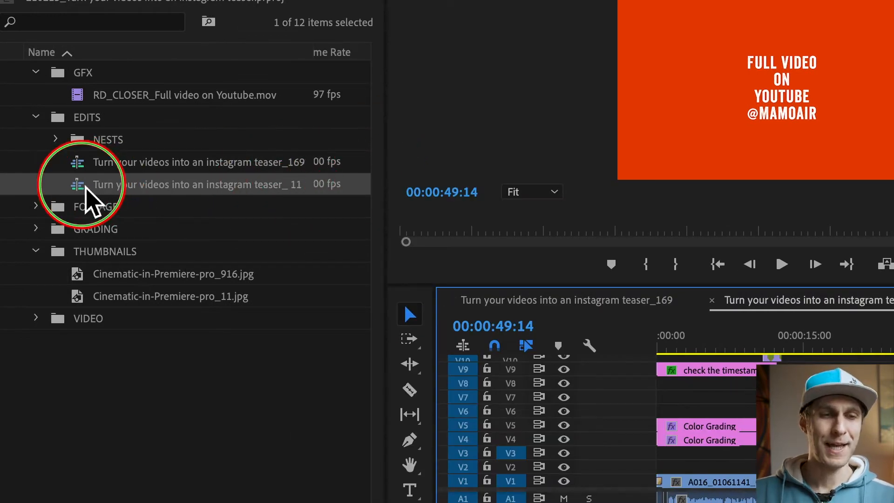
Step: Start Auto Reframe Sequence on teaser_11 with Square 1:1 as the target aspect ratio
right_click(196, 184)
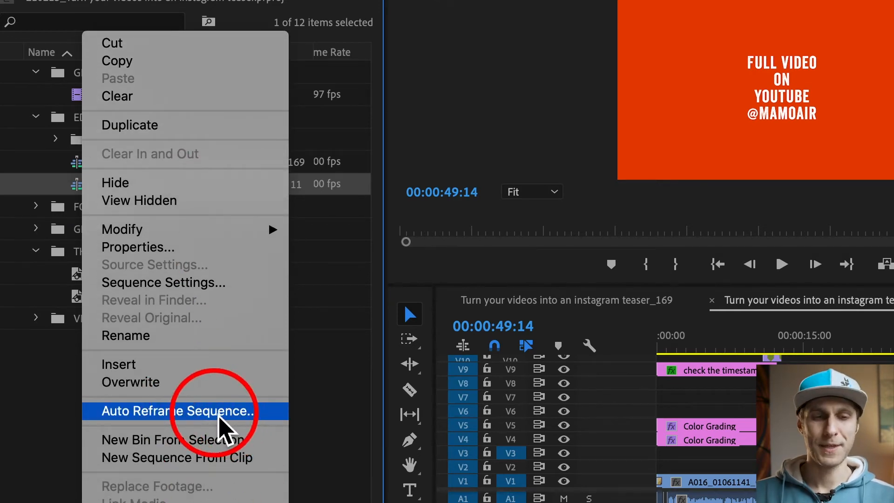
left_click(176, 411)
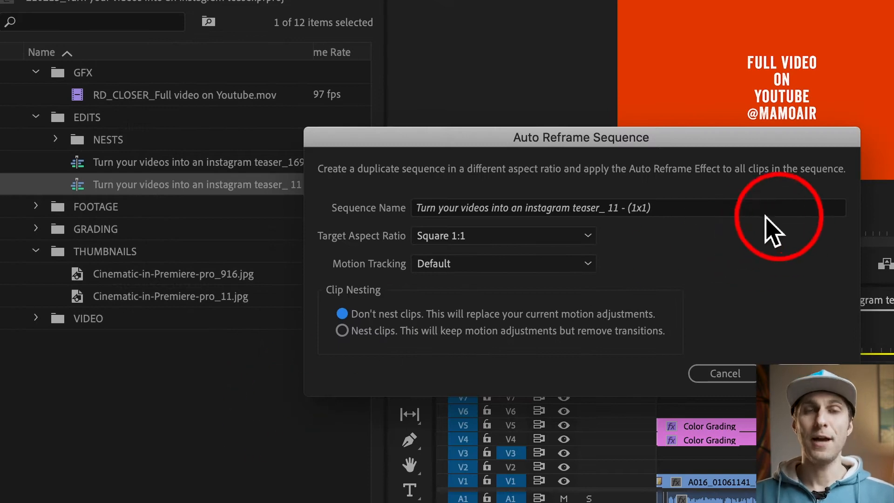
mouse_move(761, 231)
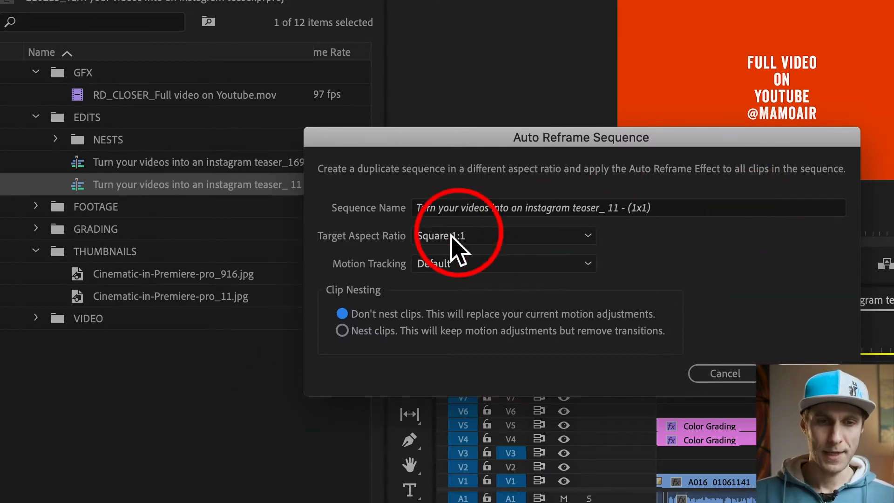
mouse_move(618, 254)
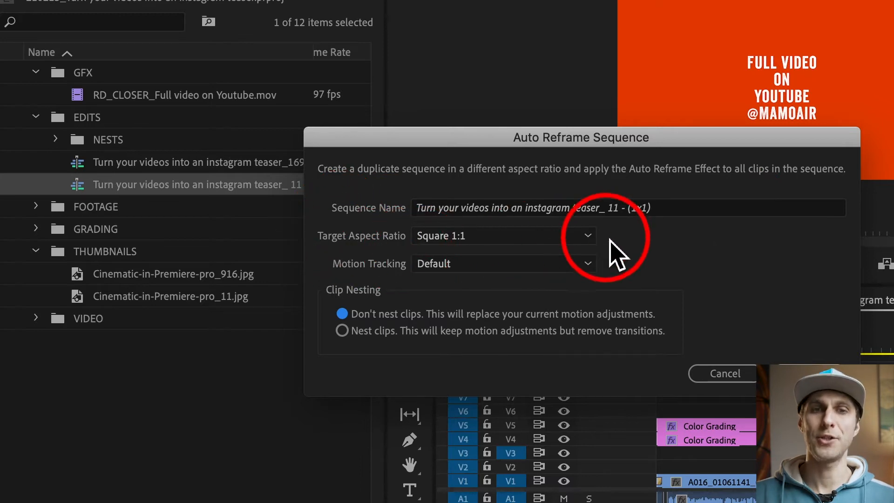
left_click(587, 236)
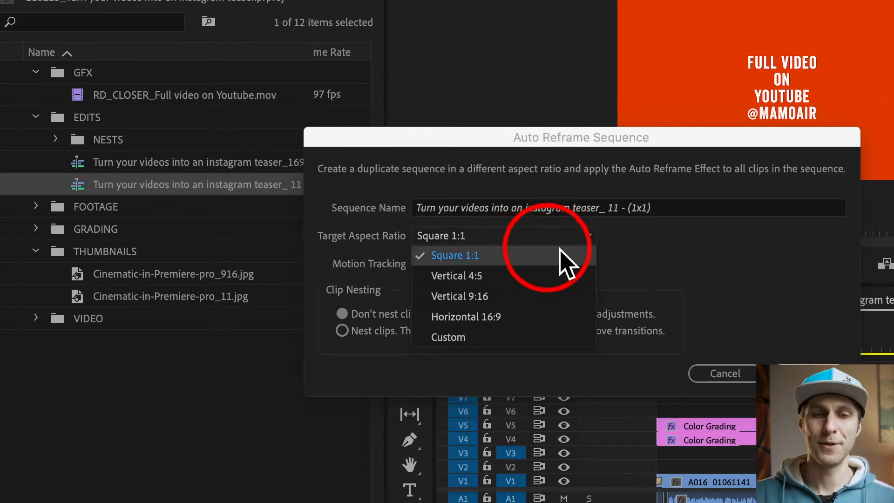
mouse_move(502, 337)
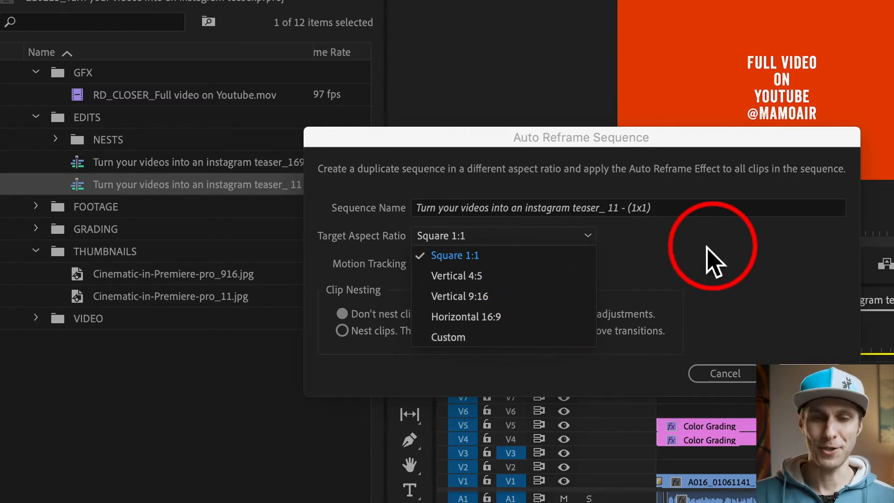
left_click(454, 255)
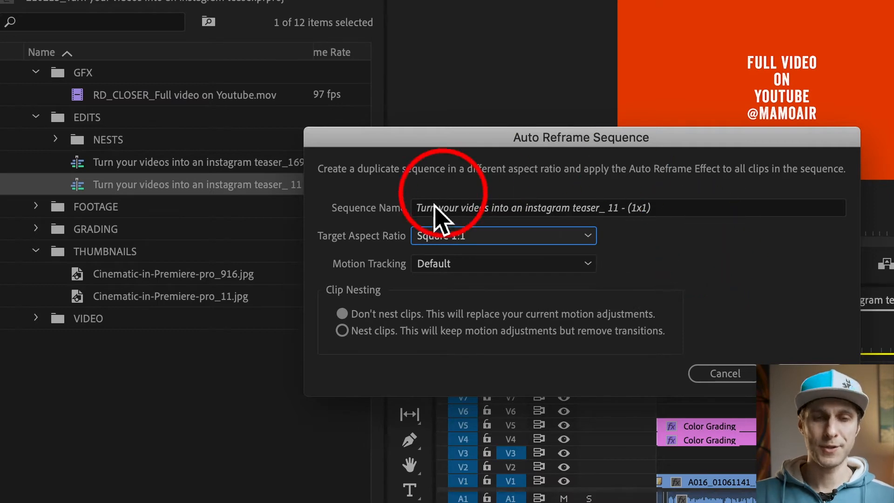
mouse_move(588, 347)
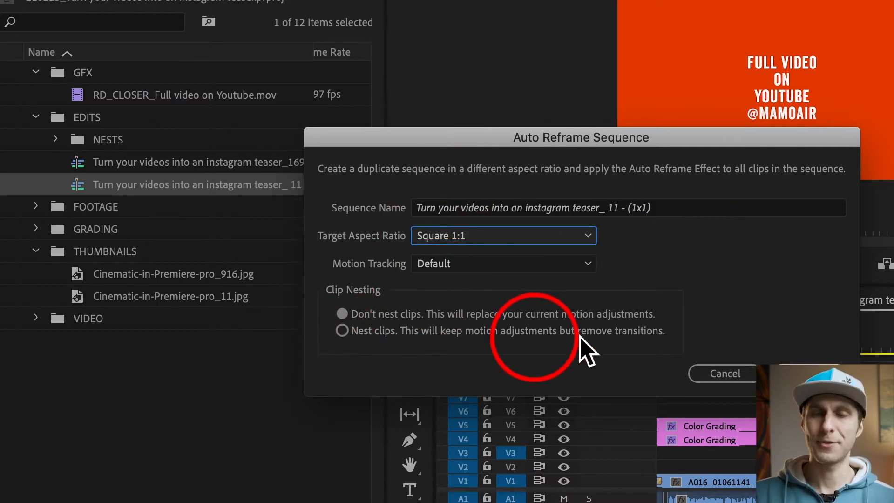
mouse_move(758, 279)
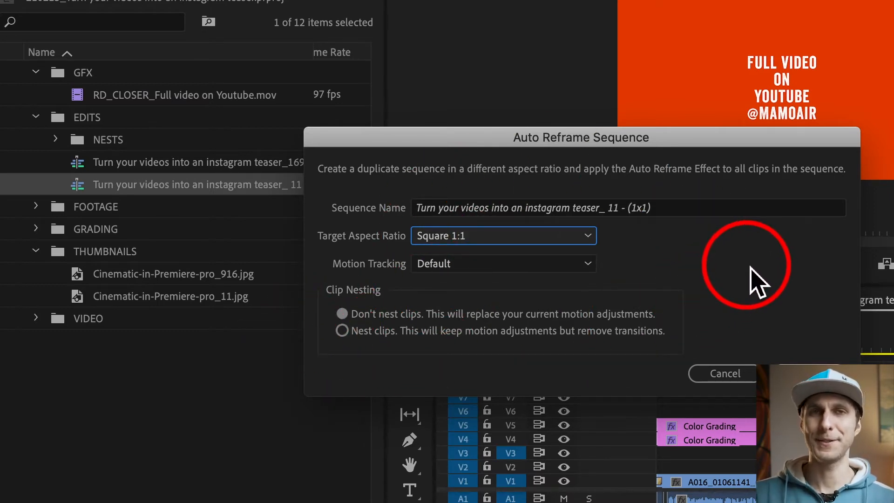
mouse_move(755, 337)
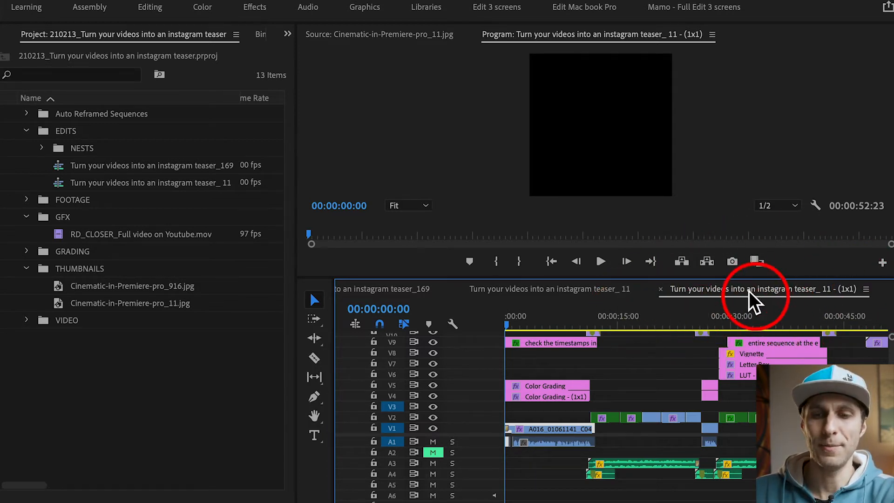
Step: Reveal the (1x1) sequence in the project via its timeline panel menu
left_click(866, 289)
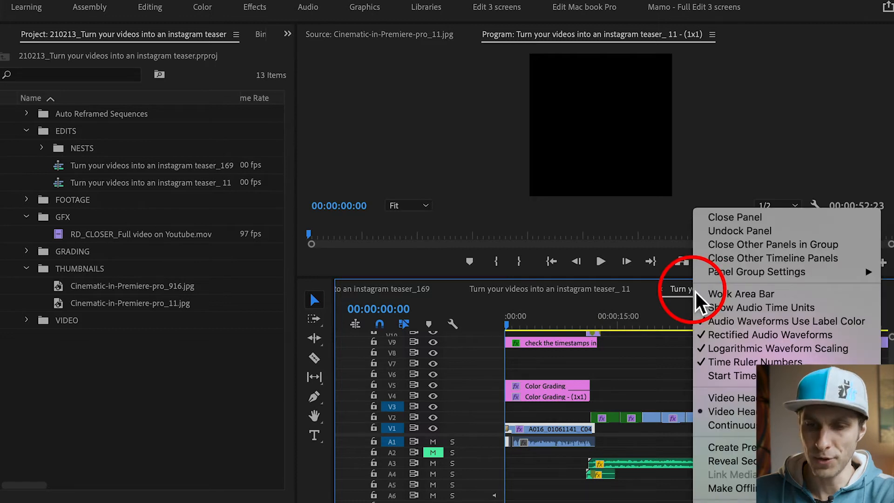
mouse_move(730, 461)
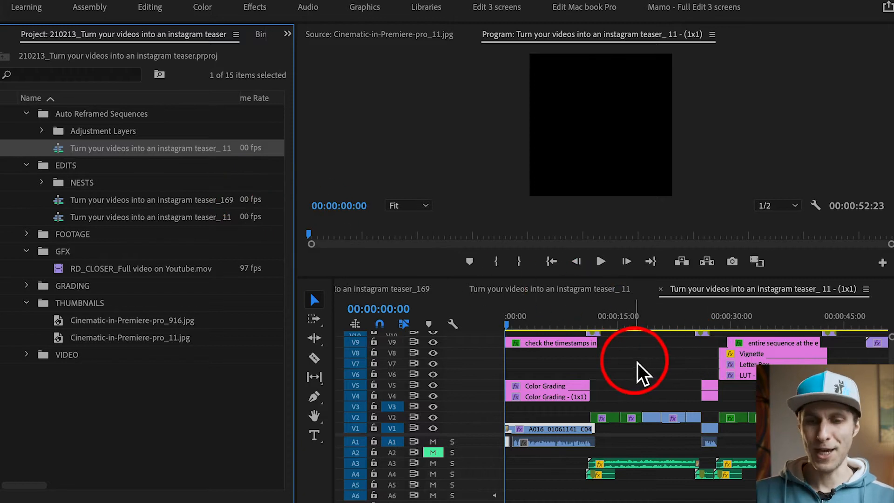
left_click(640, 324)
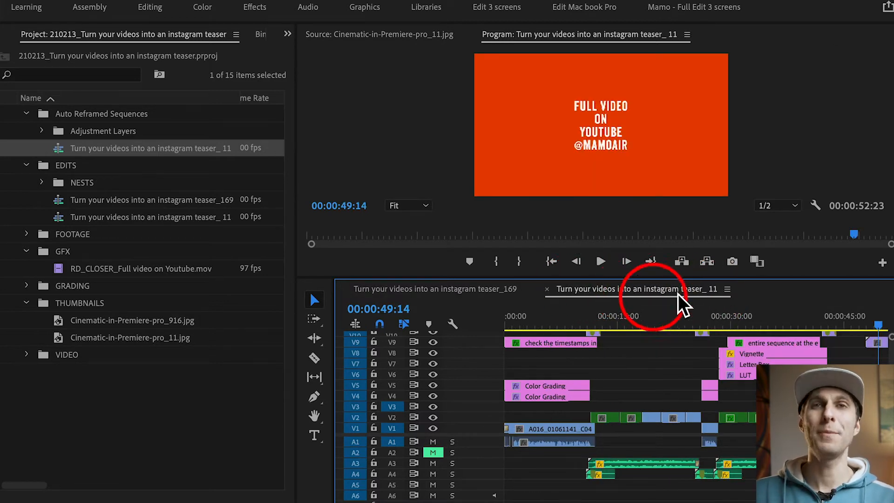
mouse_move(673, 296)
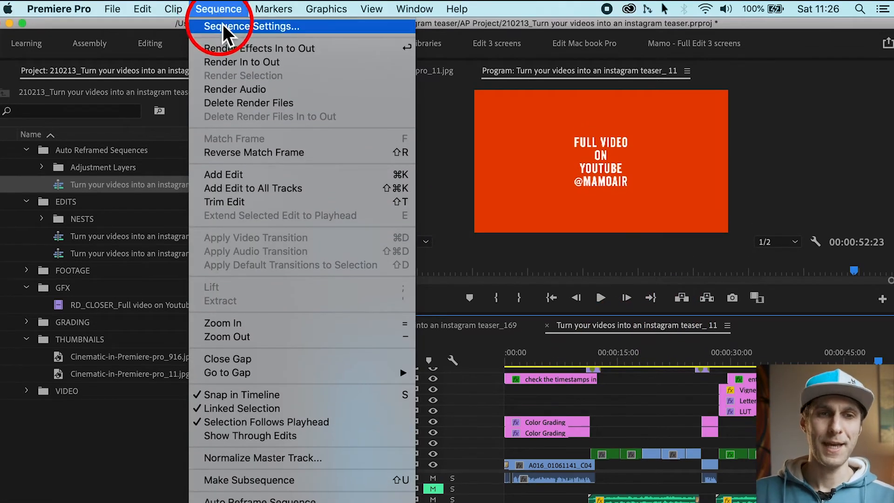
Step: Set the sequence frame size to 1080 wide in Sequence Settings and accept deleting previews
left_click(250, 26)
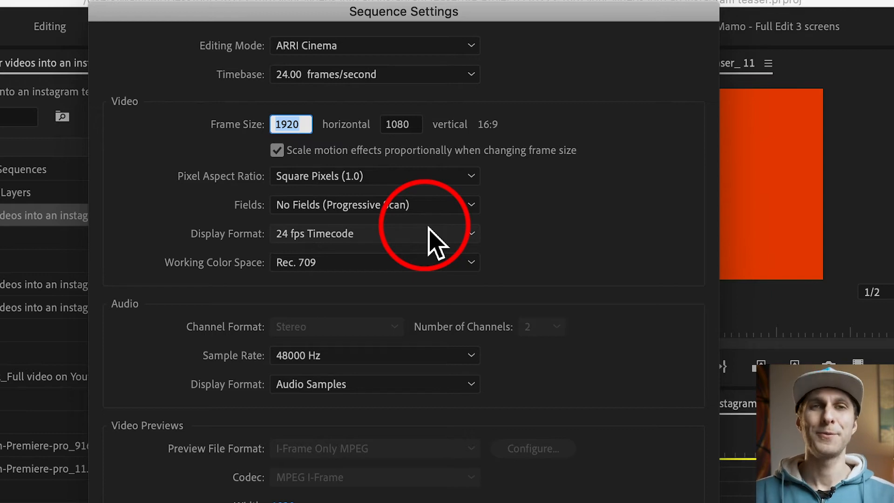
type("1080")
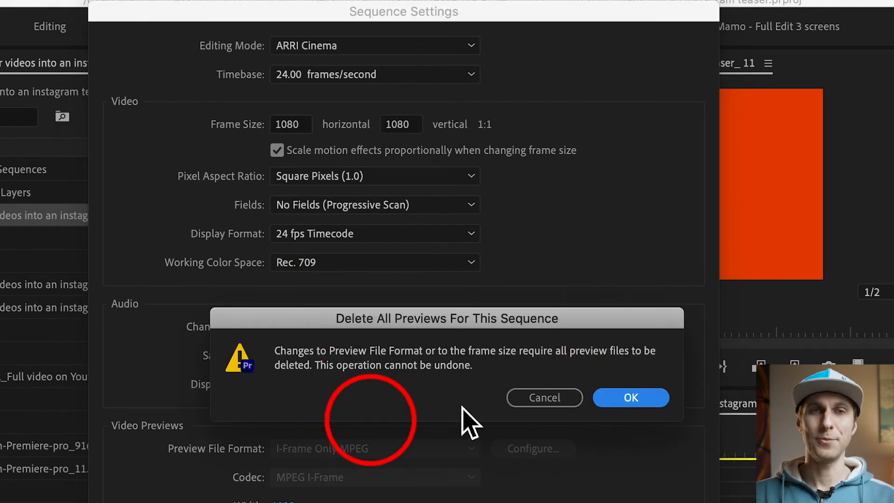
left_click(630, 397)
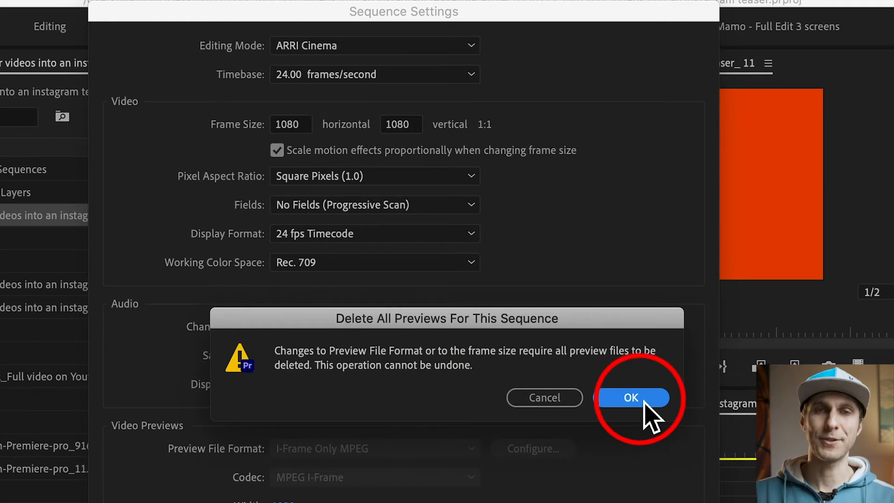
left_click(631, 397)
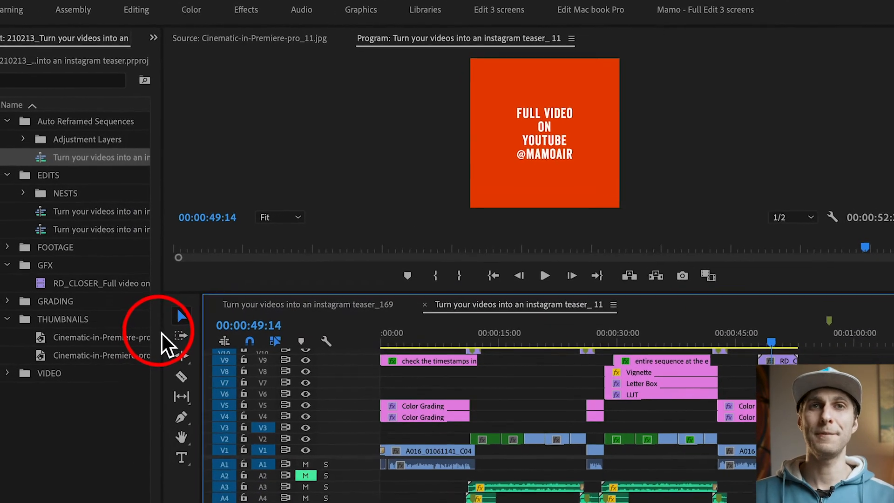
Step: Return to the Selection tool and scrub through the opening clips to around fifteen seconds
left_click(429, 325)
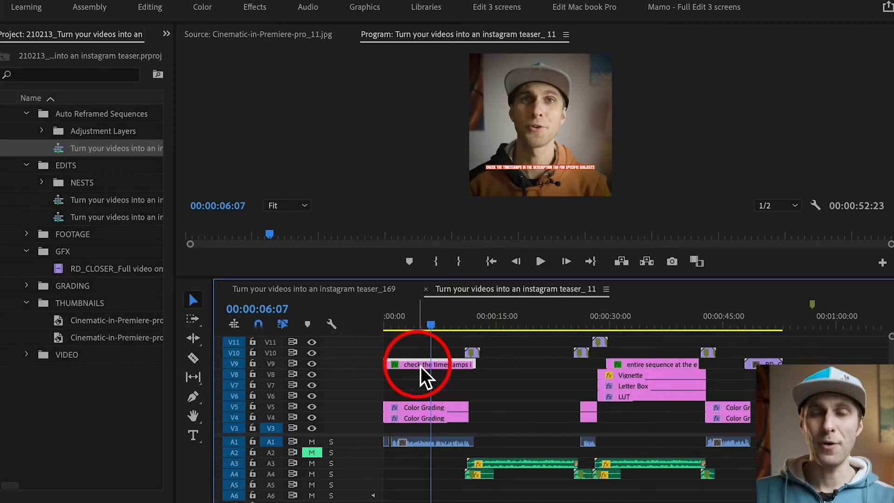
mouse_move(430, 365)
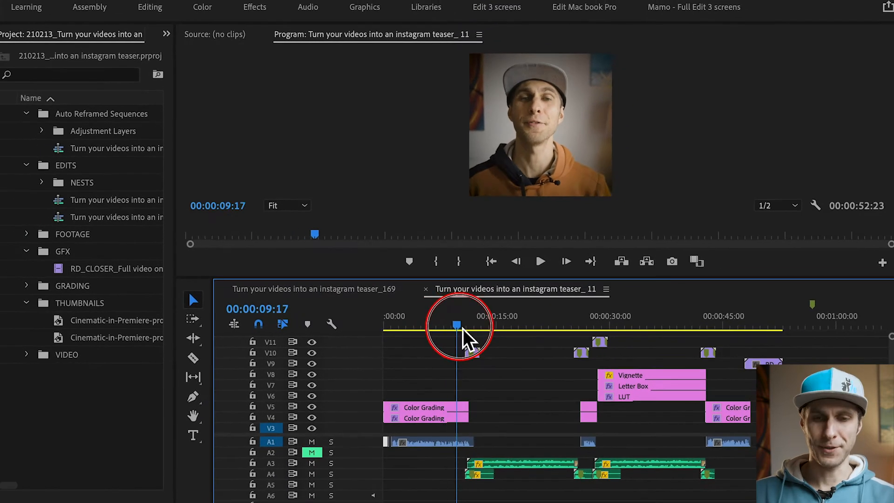
left_click_drag(457, 325, 500, 325)
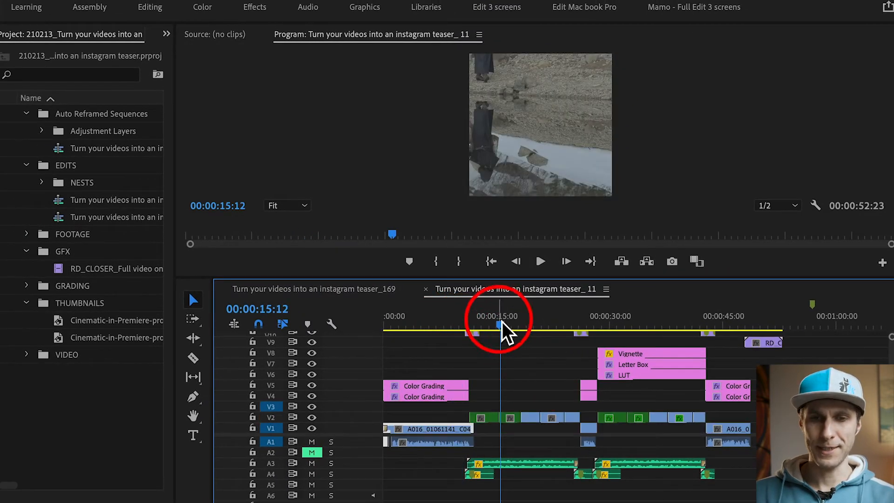
left_click_drag(500, 330, 492, 330)
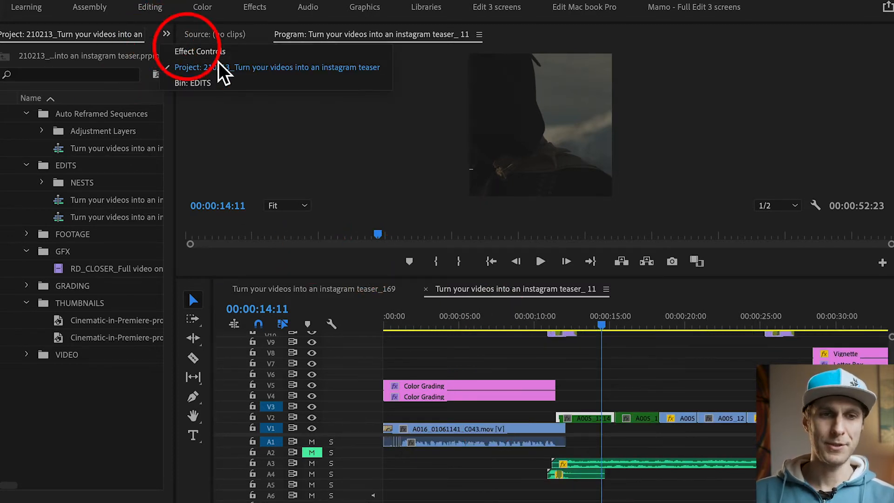
Step: In Effect Controls, move the clip's Motion Position X from 540 to 590
left_click(200, 52)
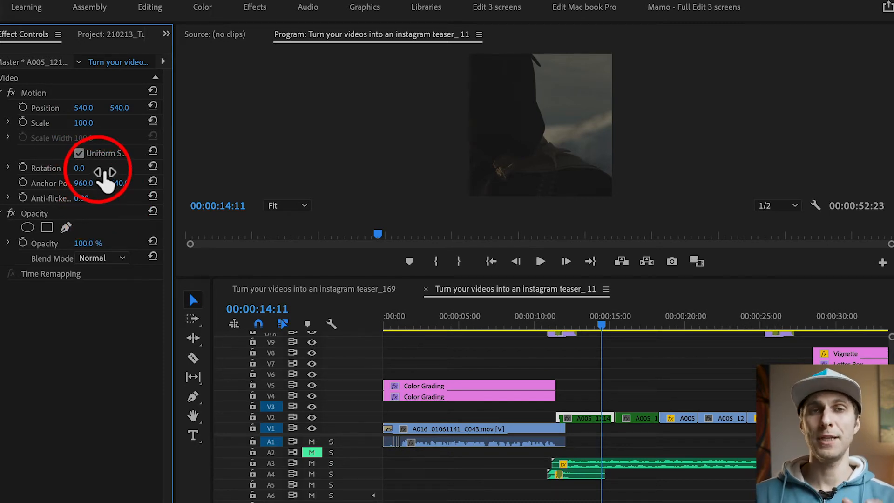
left_click(79, 153)
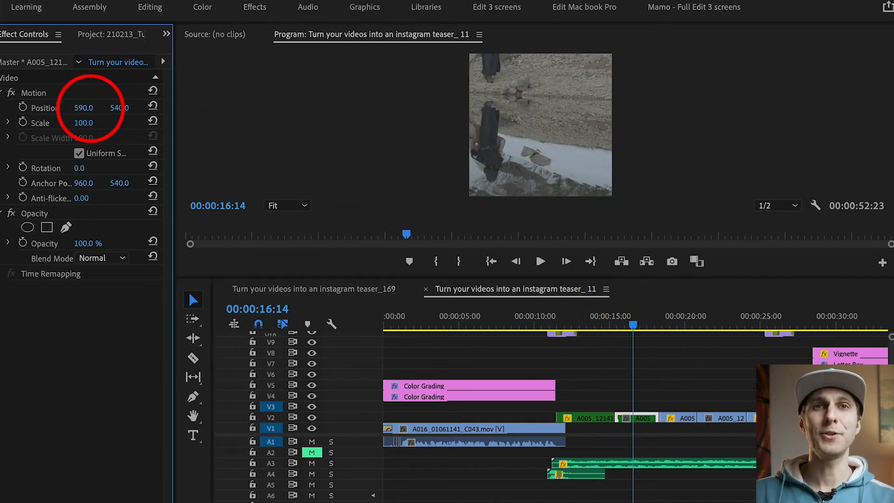
left_click_drag(81, 107, 99, 107)
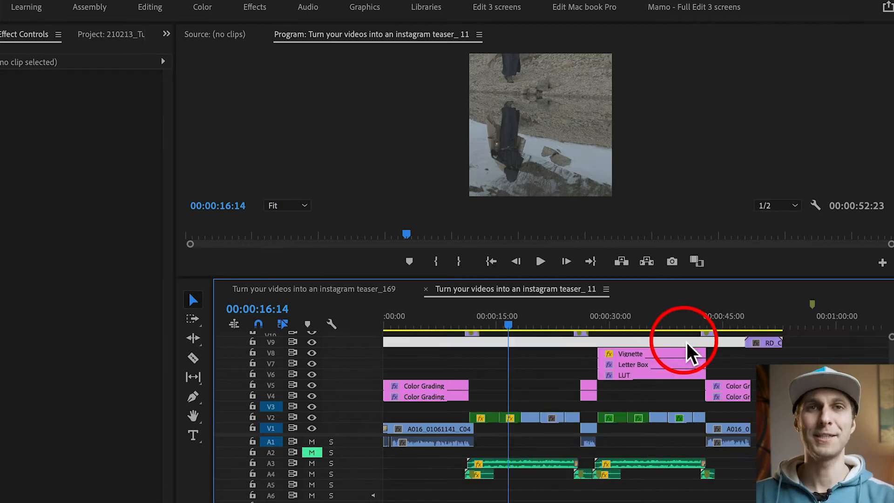
Step: Deselect the clip and jump the playhead to the Full Video on YouTube endboard
left_click(515, 328)
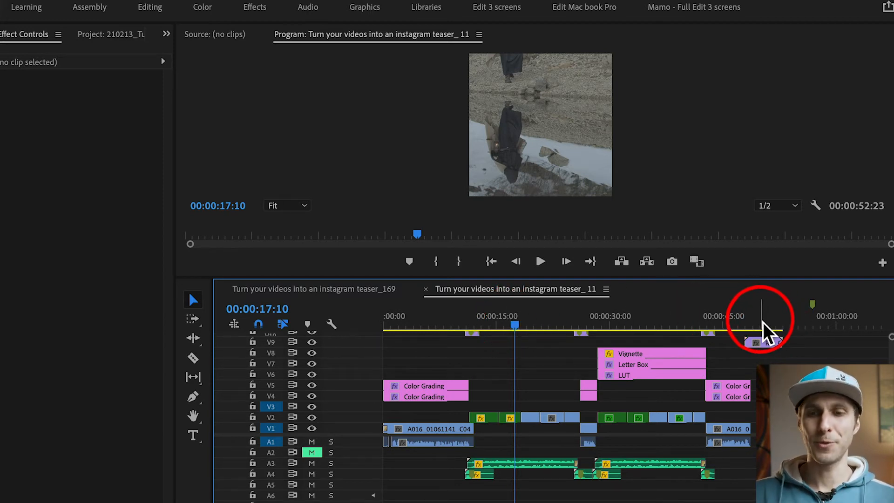
left_click(757, 326)
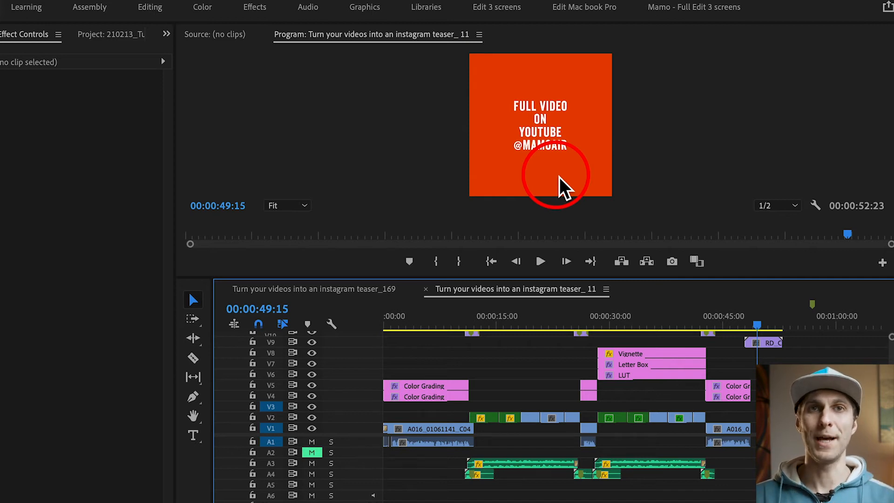
mouse_move(562, 134)
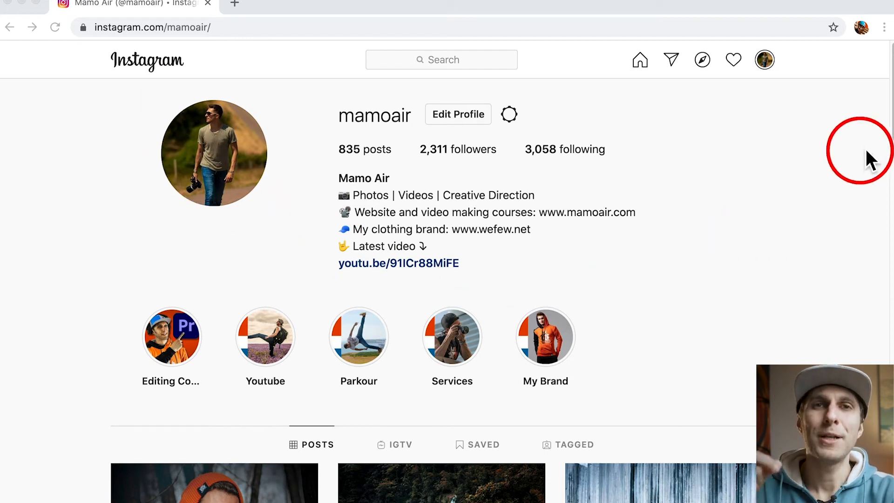
Step: Scroll the Instagram profile down to its grid of square posts
scroll("down", 3)
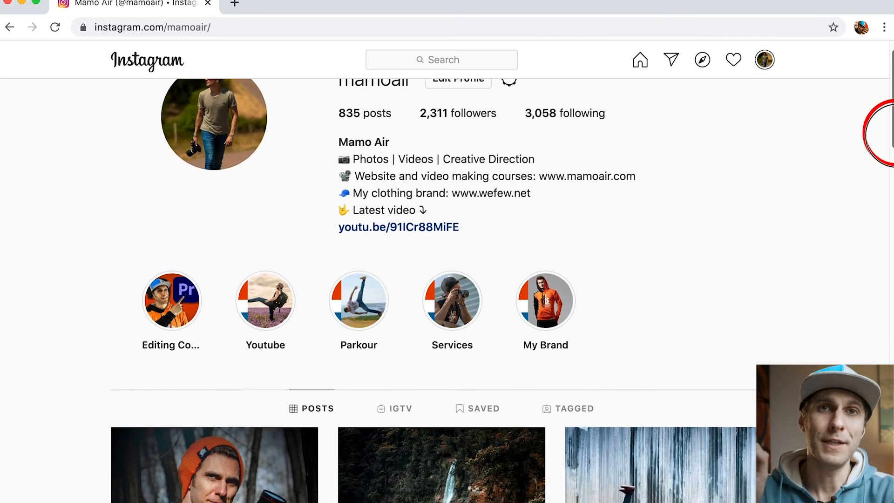
scroll("down", 3)
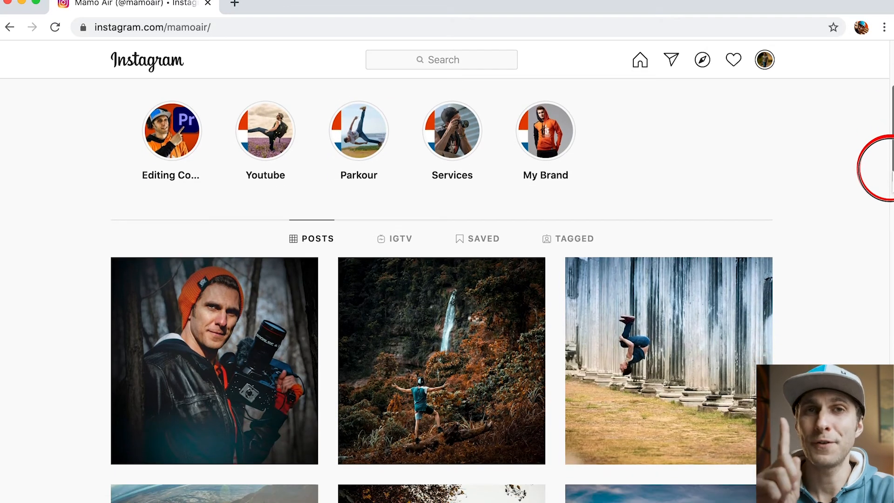
scroll("down", 3)
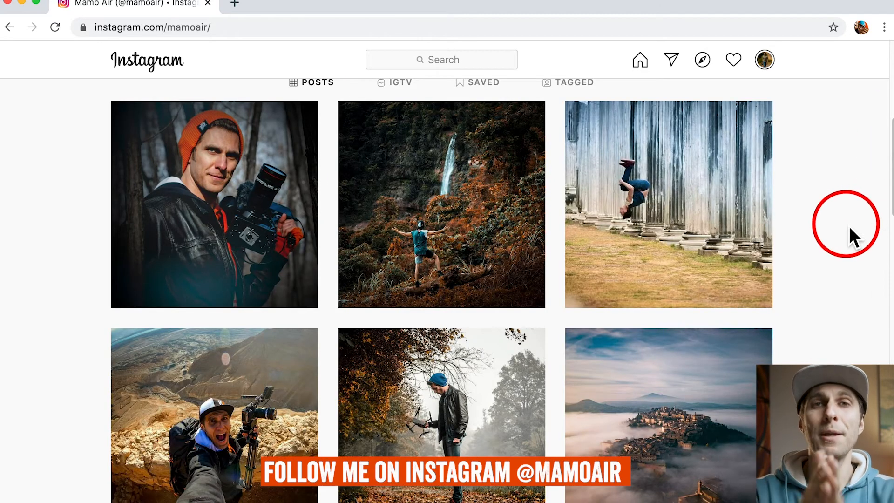
mouse_move(31, 468)
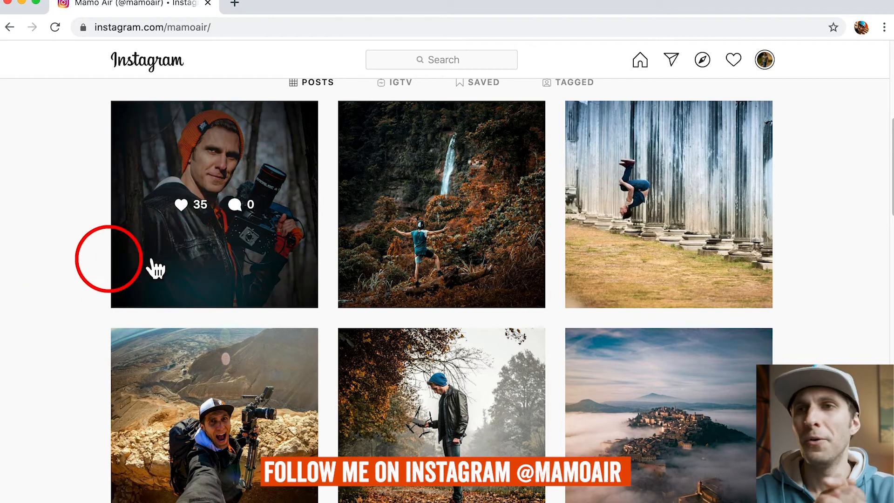
mouse_move(183, 251)
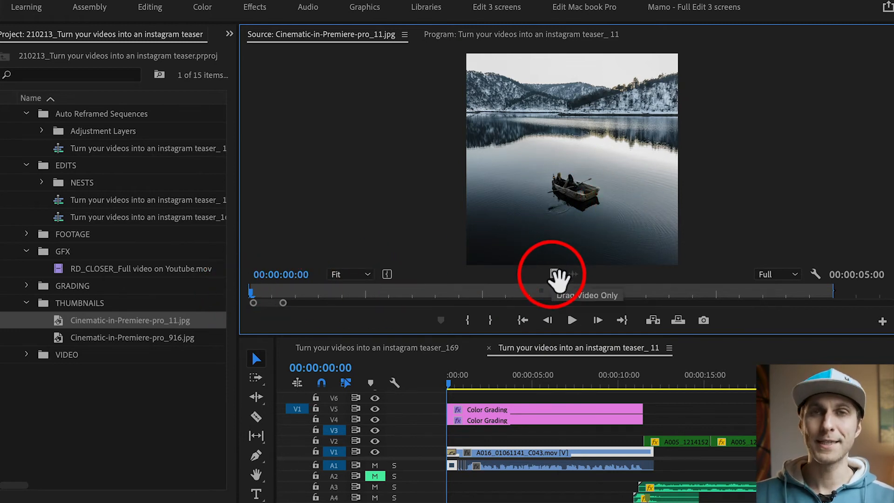
Step: Drop the Cinematic-in-Premiere-pro_11.jpg thumbnail's video onto the square sequence at 00:00
left_click_drag(554, 274, 448, 400)
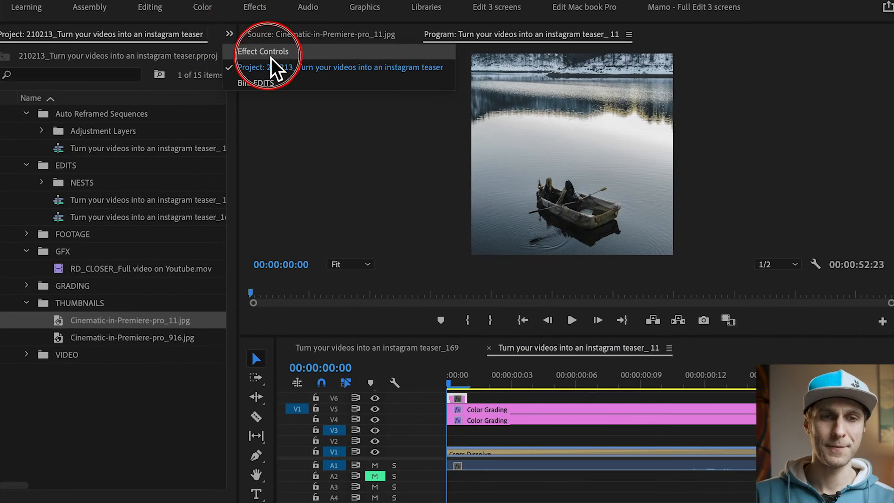
Step: Set the boat thumbnail's Motion Scale to 55 and move the playhead past it
left_click(264, 50)
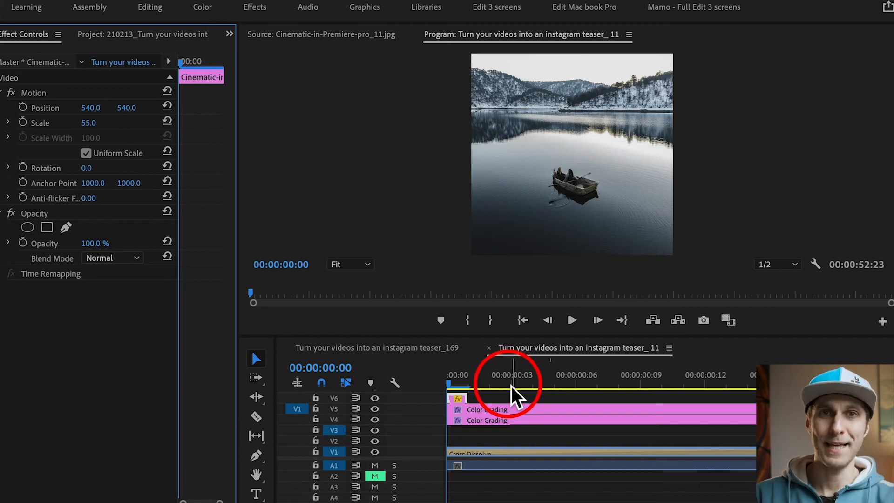
left_click(572, 320)
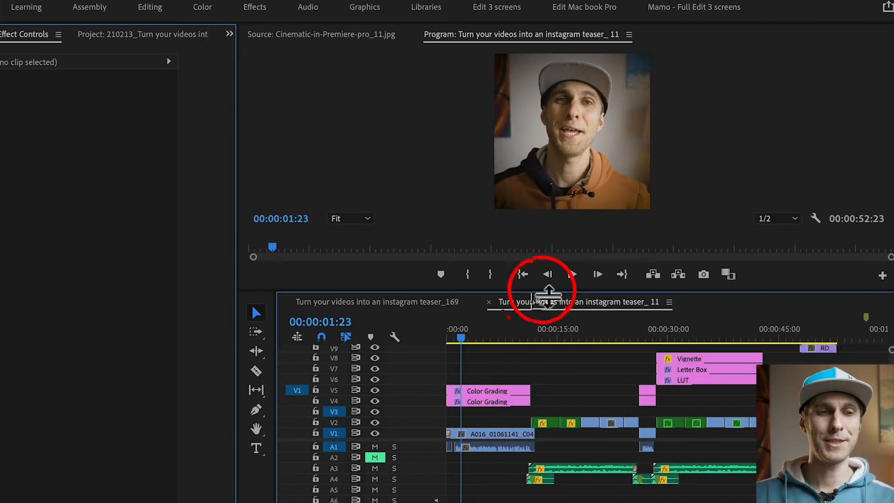
Step: Duplicate teaser_ 11 as teaser_ 916 in the EDITS bin and open it in the timeline
left_click(142, 34)
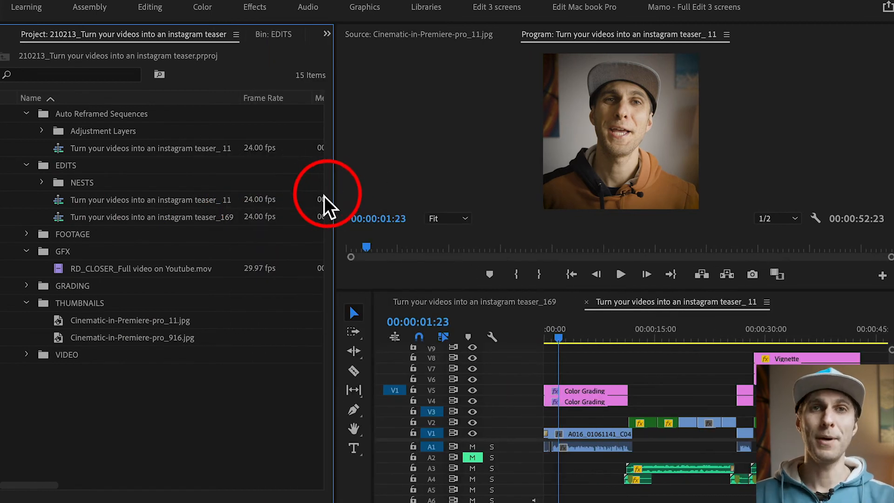
mouse_move(319, 202)
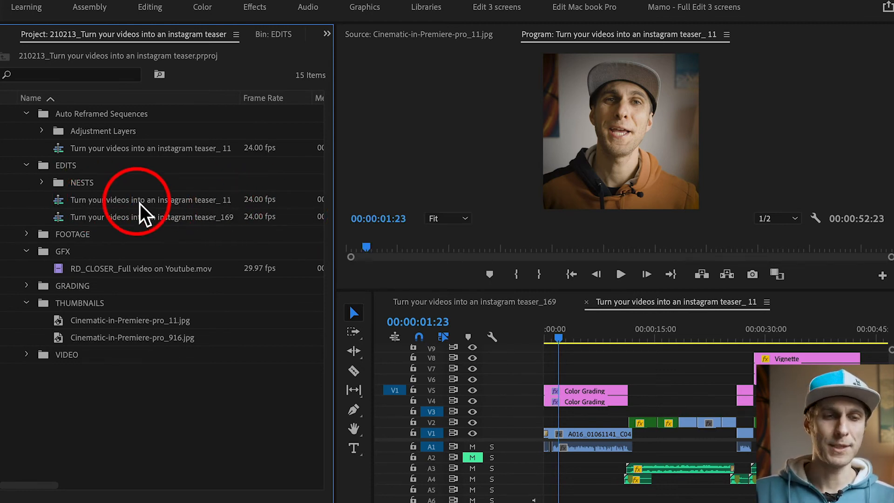
right_click(151, 199)
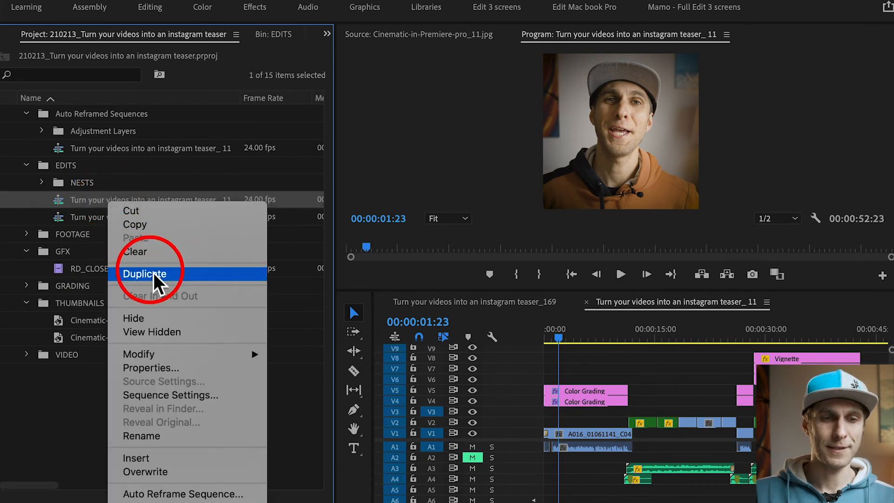
left_click(145, 274)
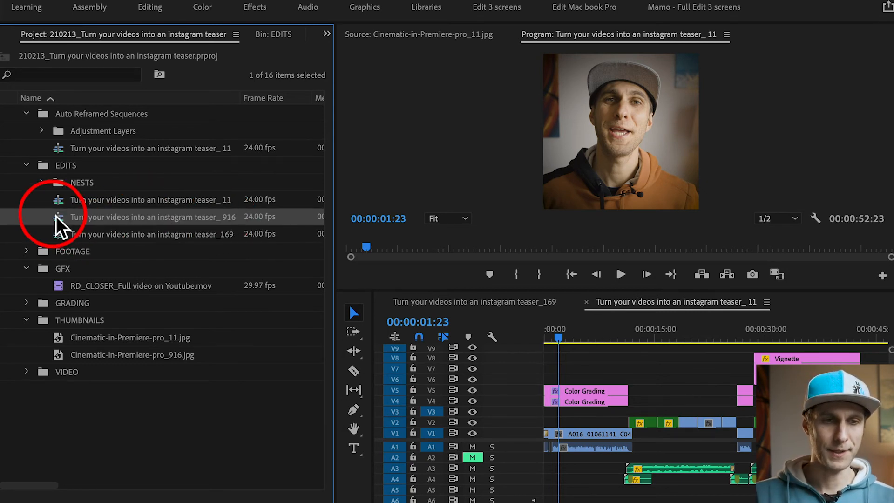
double_click(151, 216)
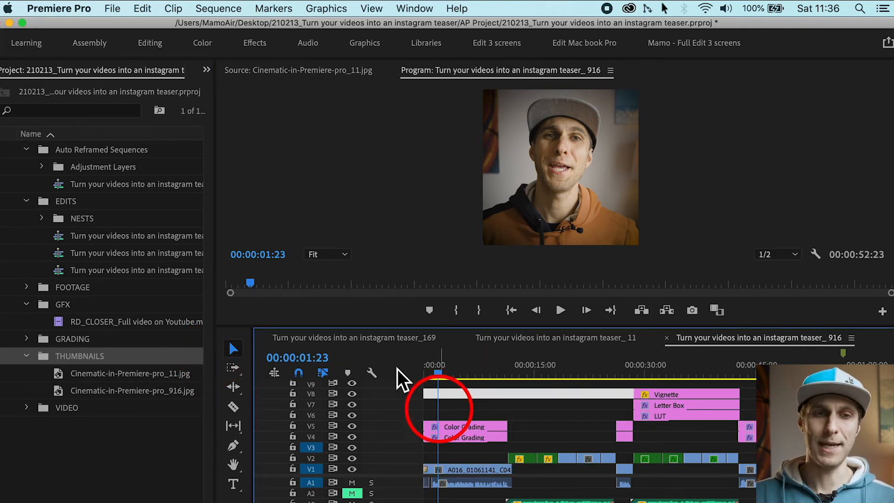
Step: Set the _916 sequence frame width to 607 in Sequence Settings, accepting the preview deletion
left_click(218, 9)
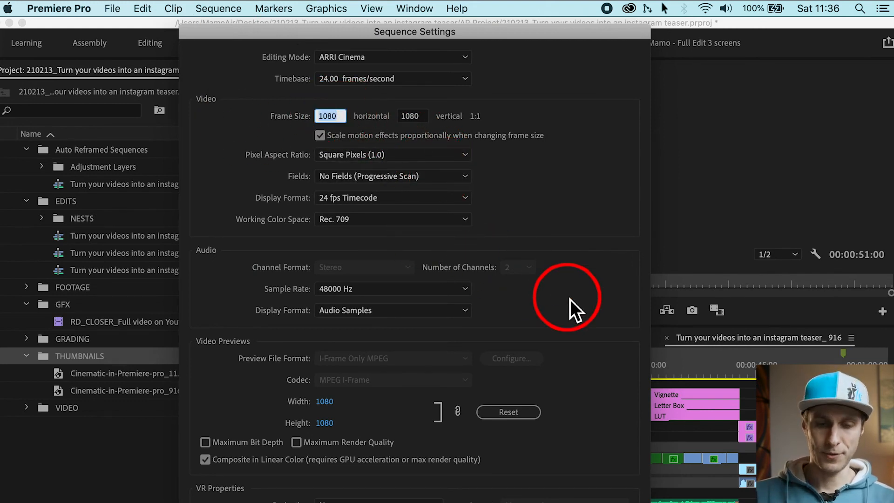
type("607")
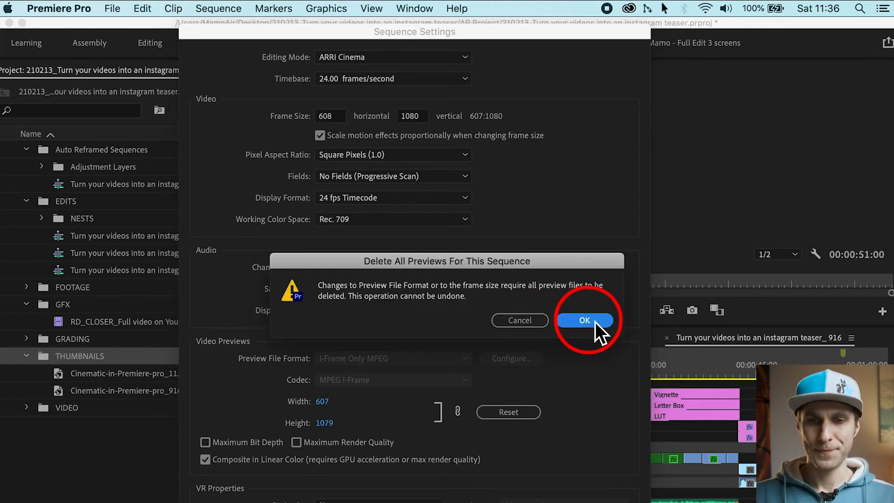
left_click(583, 320)
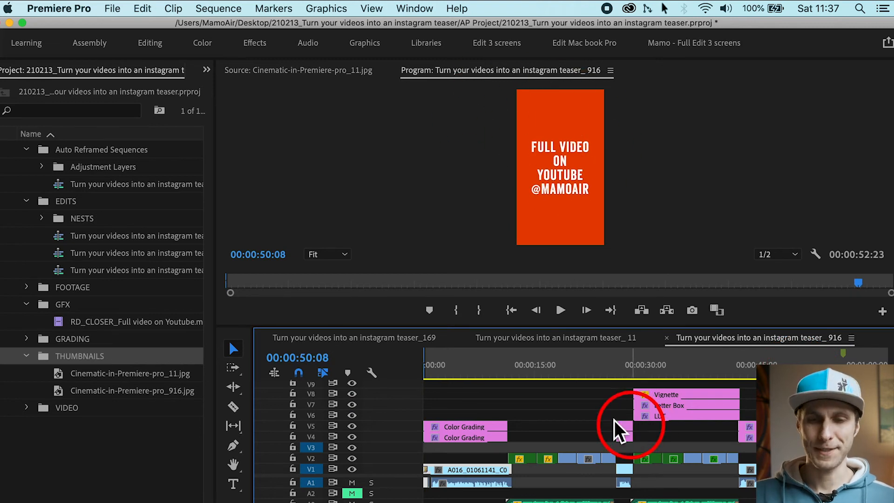
Step: Shift the lake reflection clip's horizontal Position to recenter it, then select the opening thumbnail
left_click(525, 373)
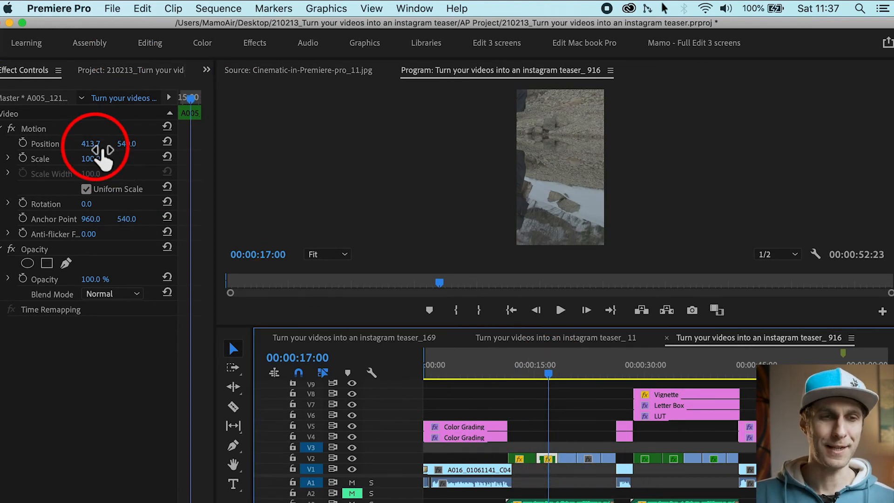
left_click(514, 374)
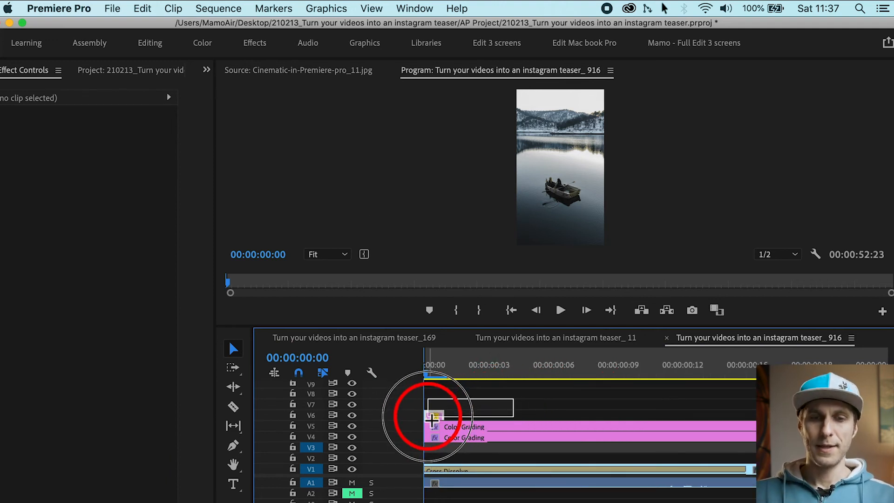
left_click(436, 416)
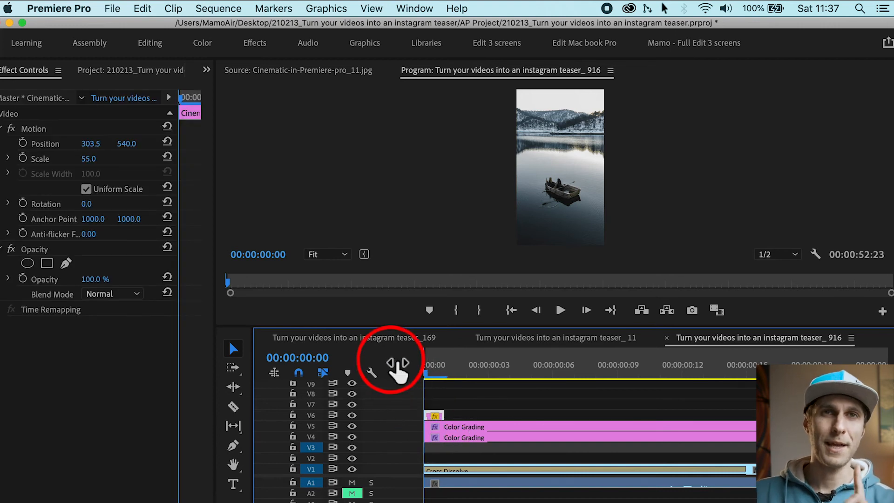
mouse_move(277, 225)
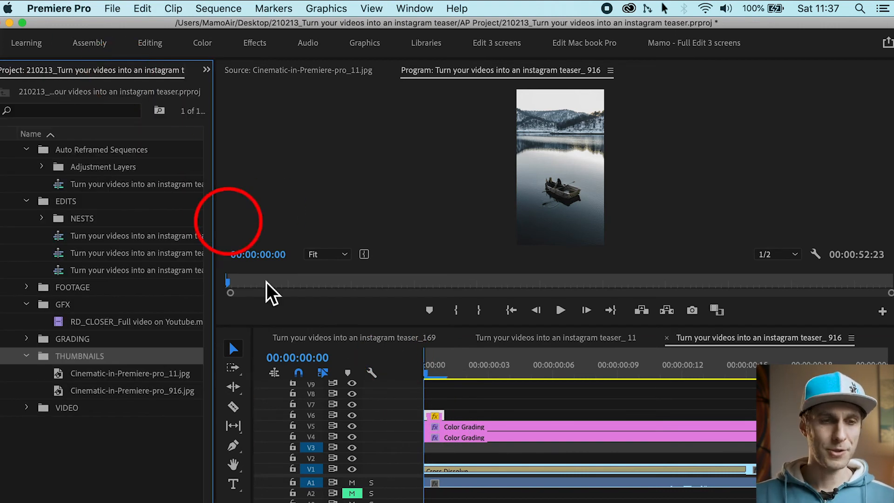
Step: Alt-replace the opening thumbnail with Cinematic-in-Premiere-pro_916.jpg and scale it to 56
left_click(132, 391)
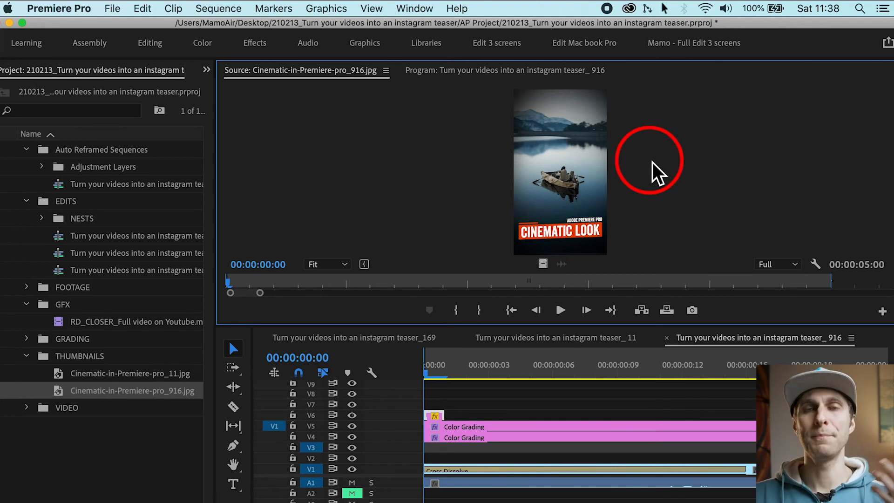
mouse_move(661, 176)
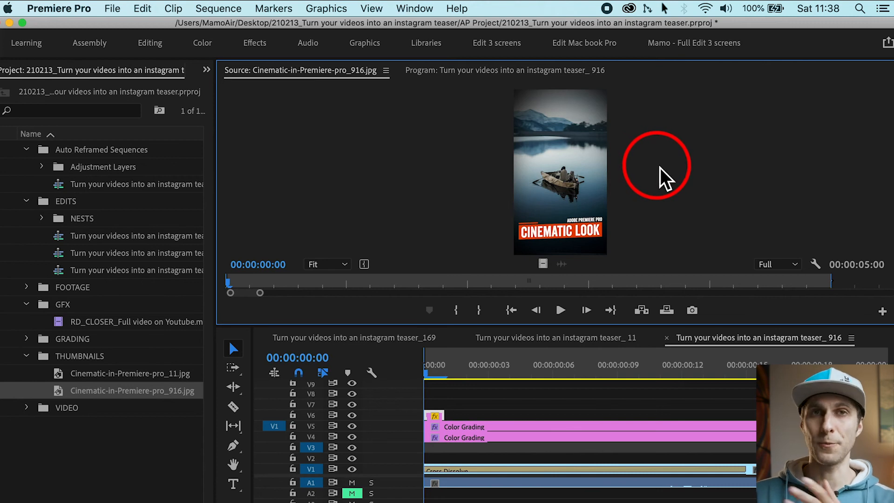
mouse_move(547, 439)
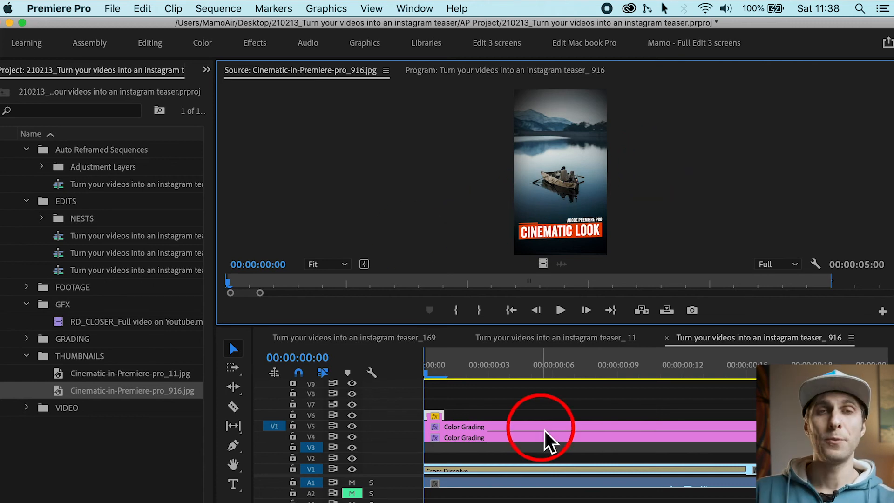
mouse_move(484, 411)
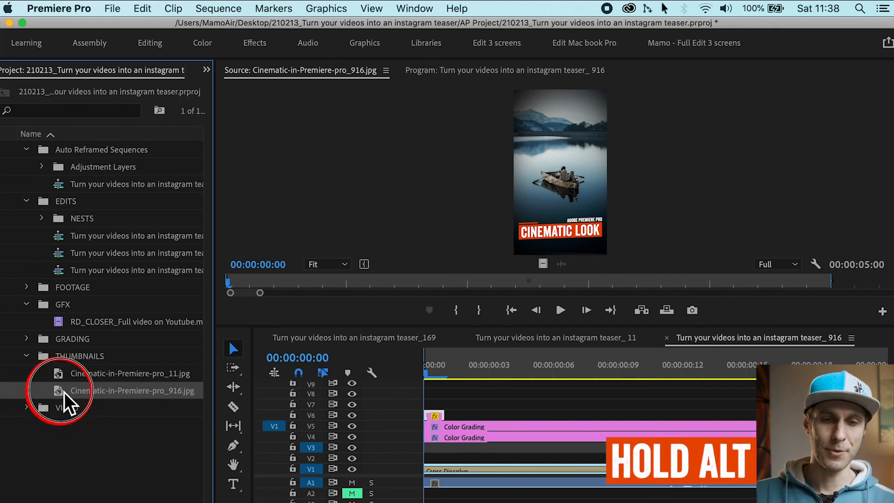
left_click_drag(75, 391, 439, 416)
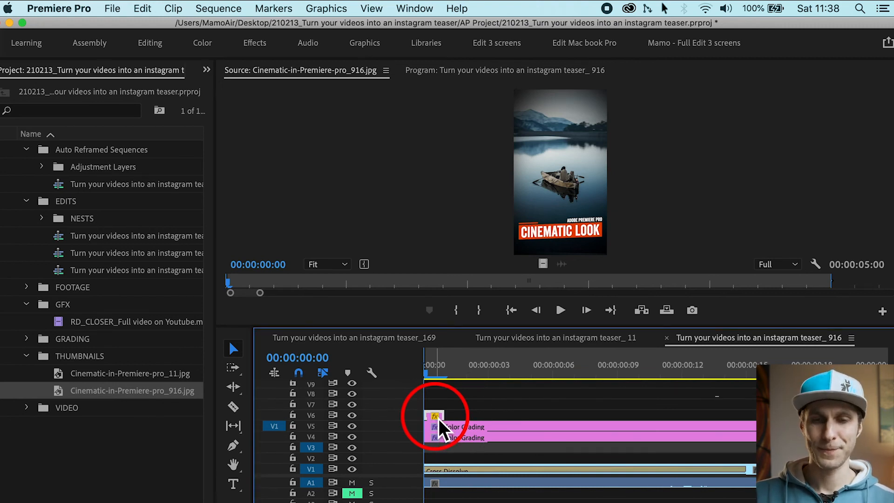
left_click(439, 365)
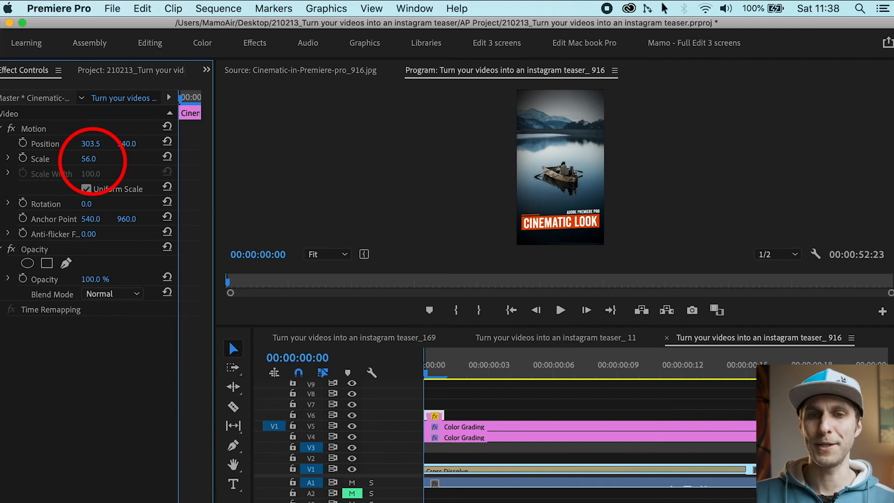
Step: Zoom the timeline out to the whole vertical sequence and return to the Project panel
left_click_drag(89, 158, 99, 158)
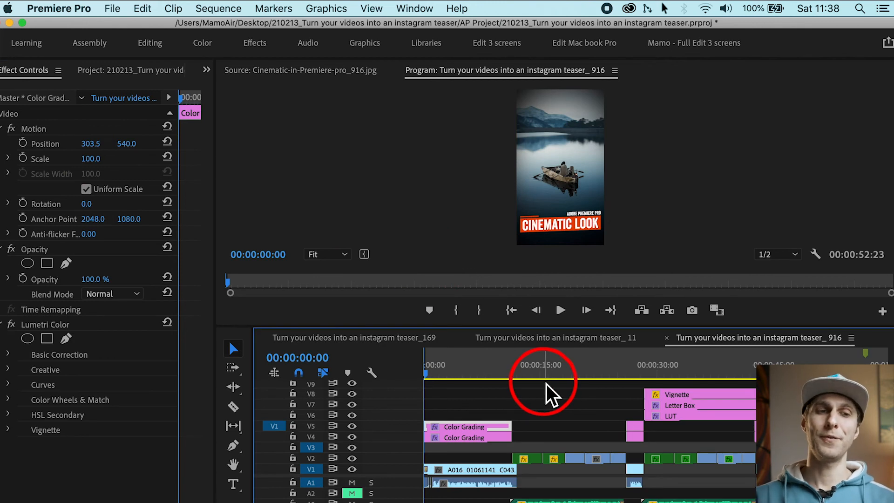
mouse_move(134, 80)
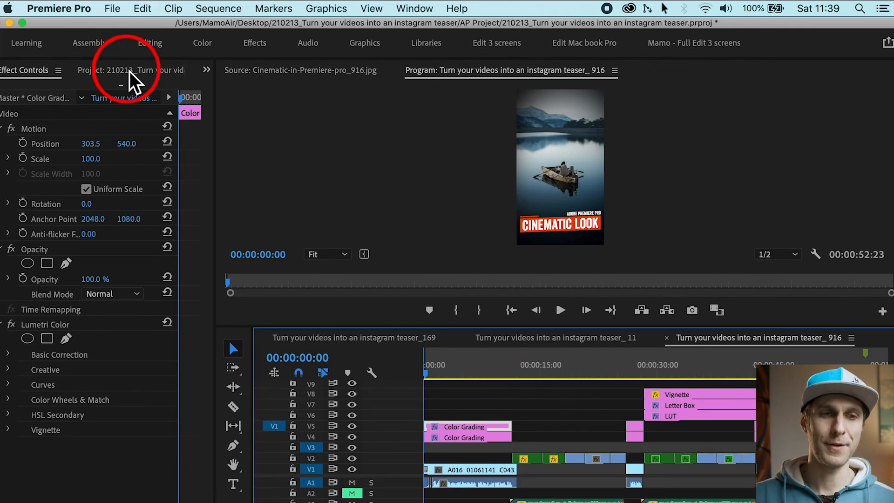
left_click(121, 69)
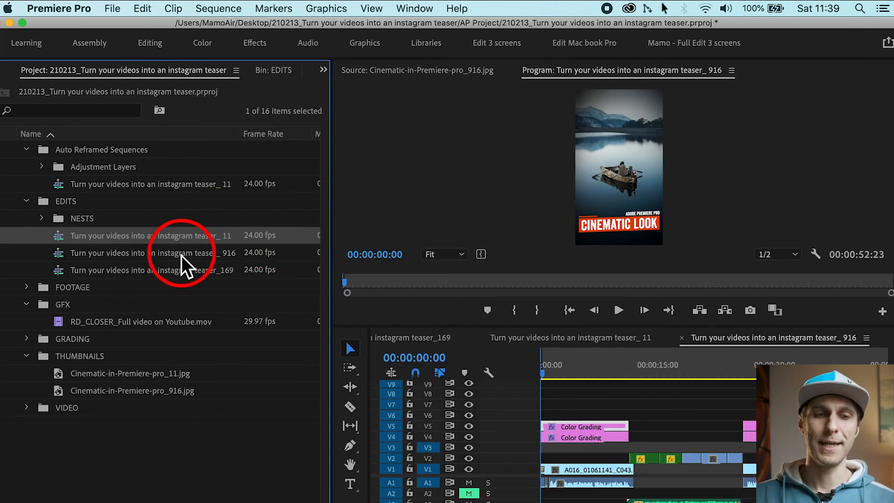
Step: Select teaser_ 11 and teaser_ 916 together and send them to Export Media as H.264
left_click(151, 252)
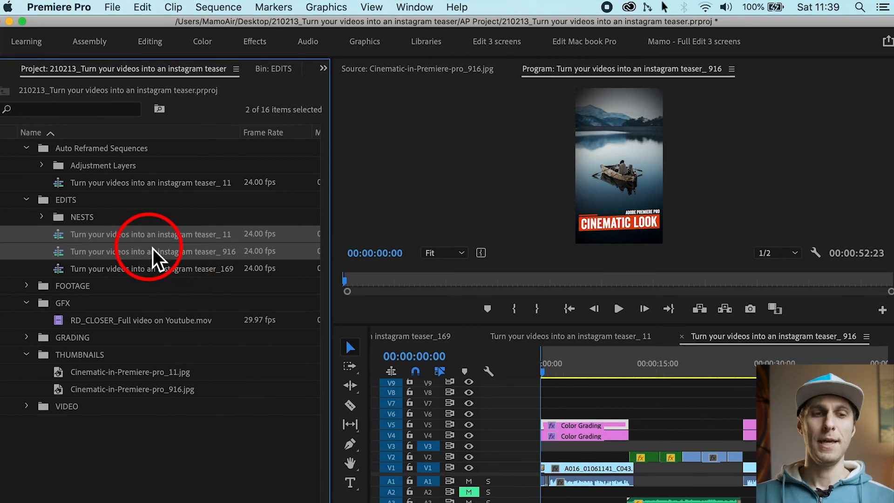
right_click(152, 251)
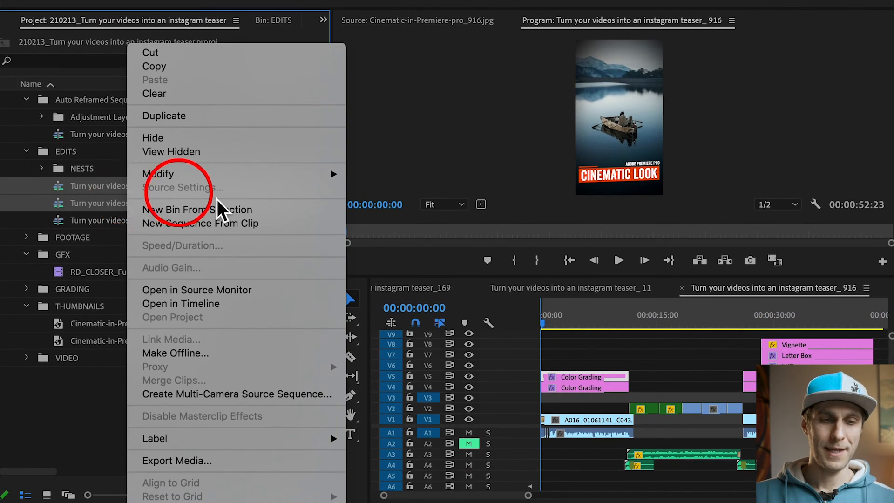
mouse_move(177, 461)
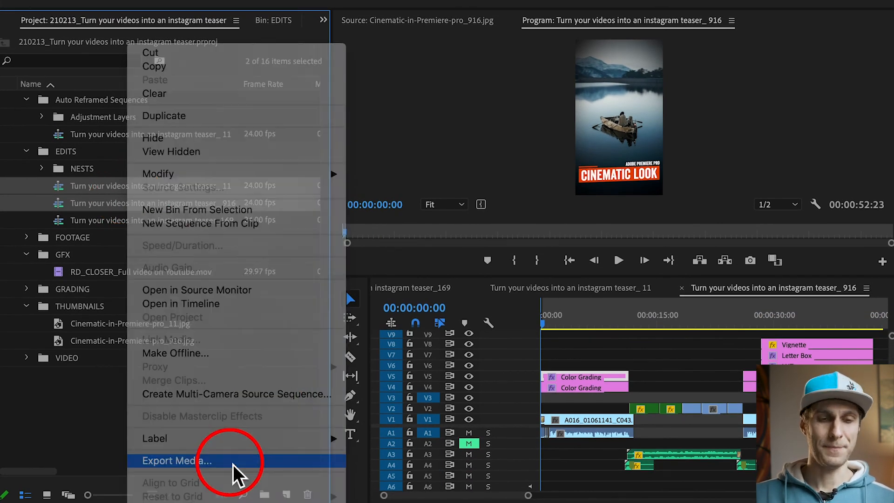
left_click(177, 461)
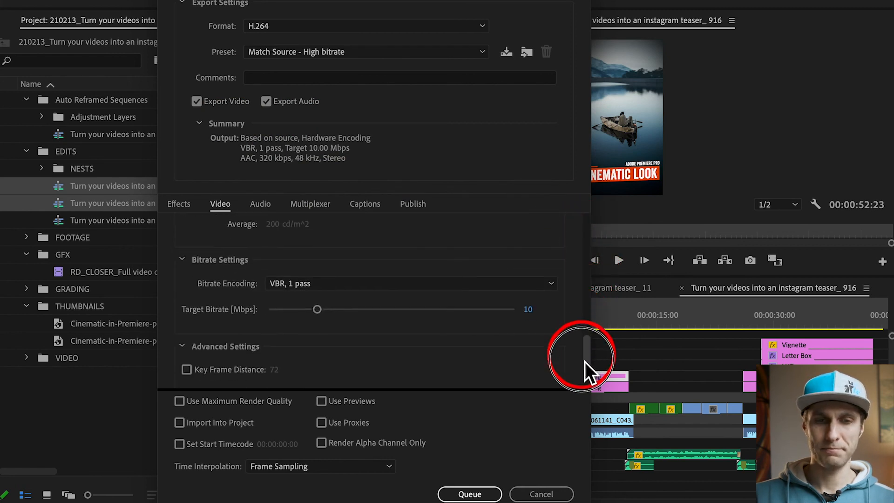
scroll("down", 3)
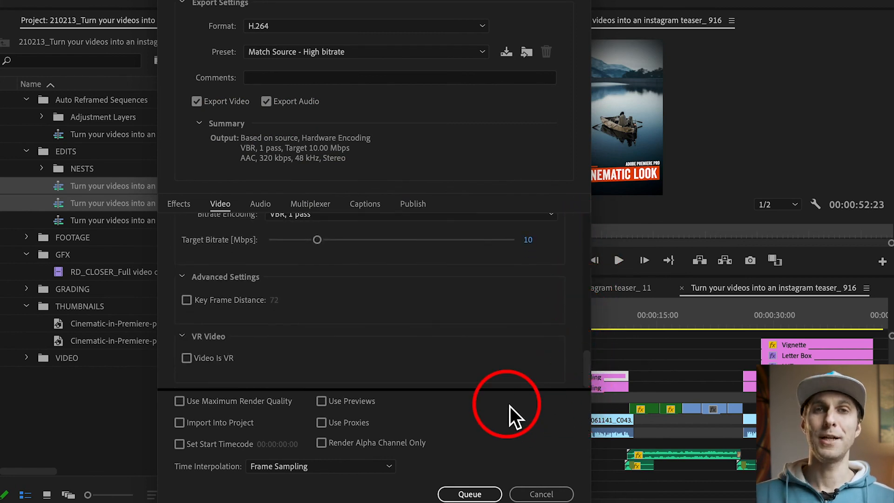